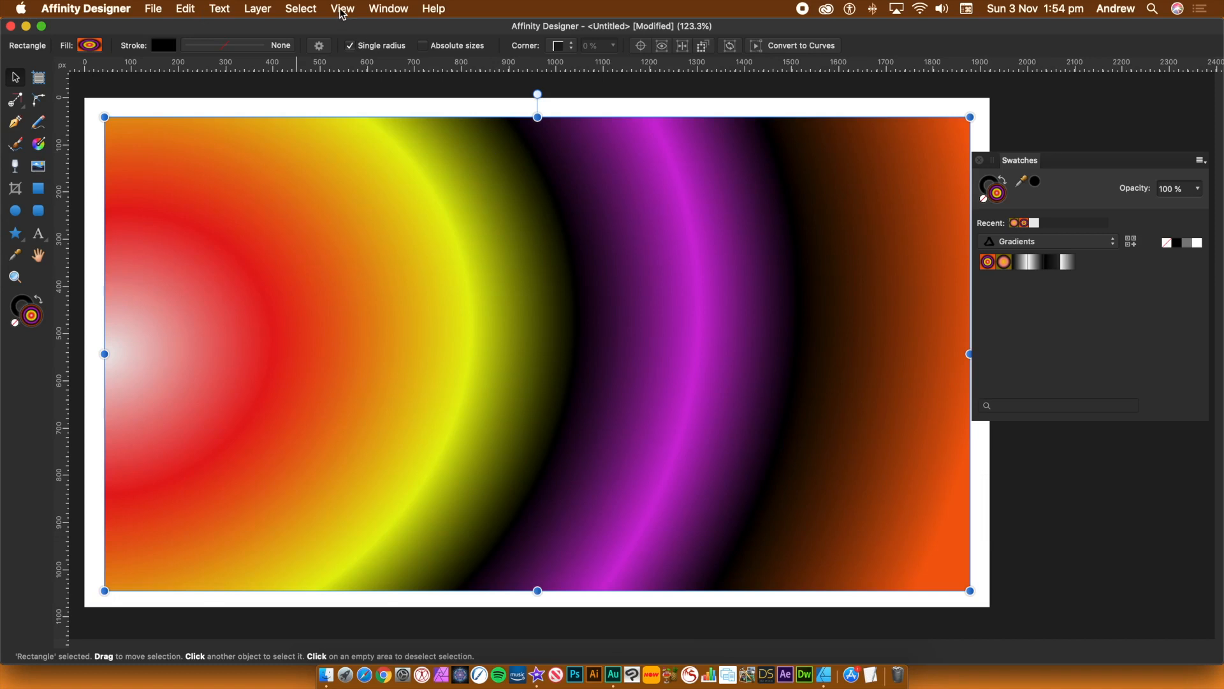
# Check the View menu's studio panel list and close it without choosing
pyautogui.click(342, 9)
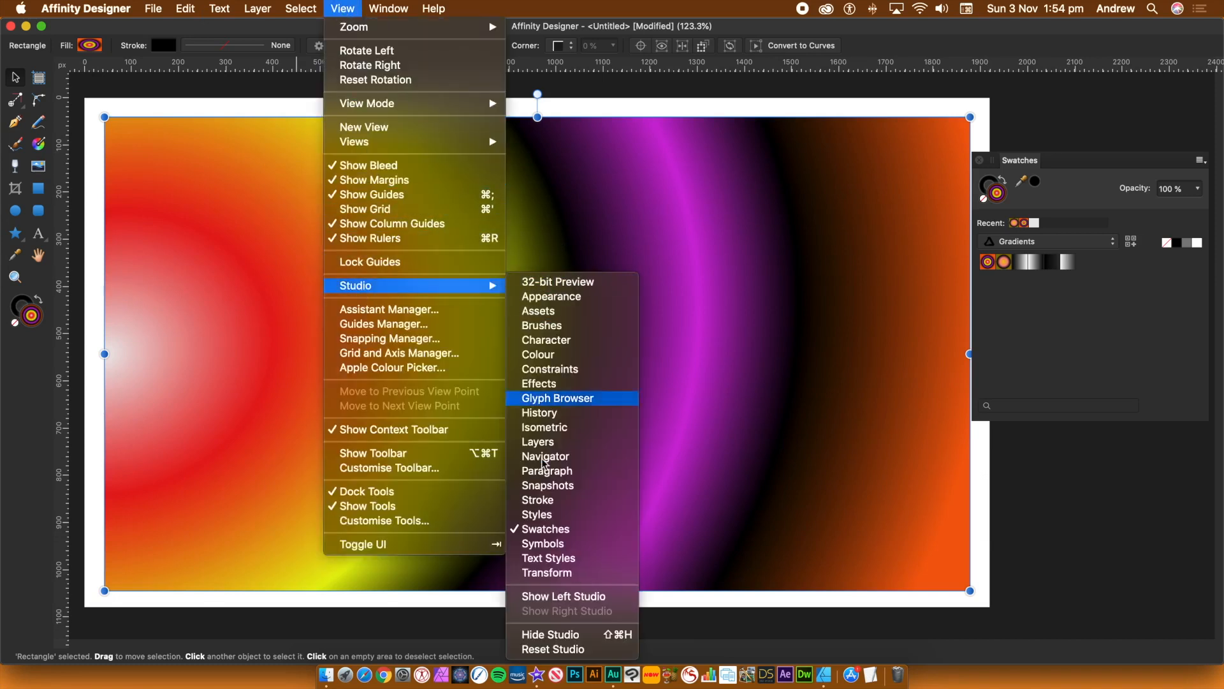
pyautogui.moveTo(930, 118)
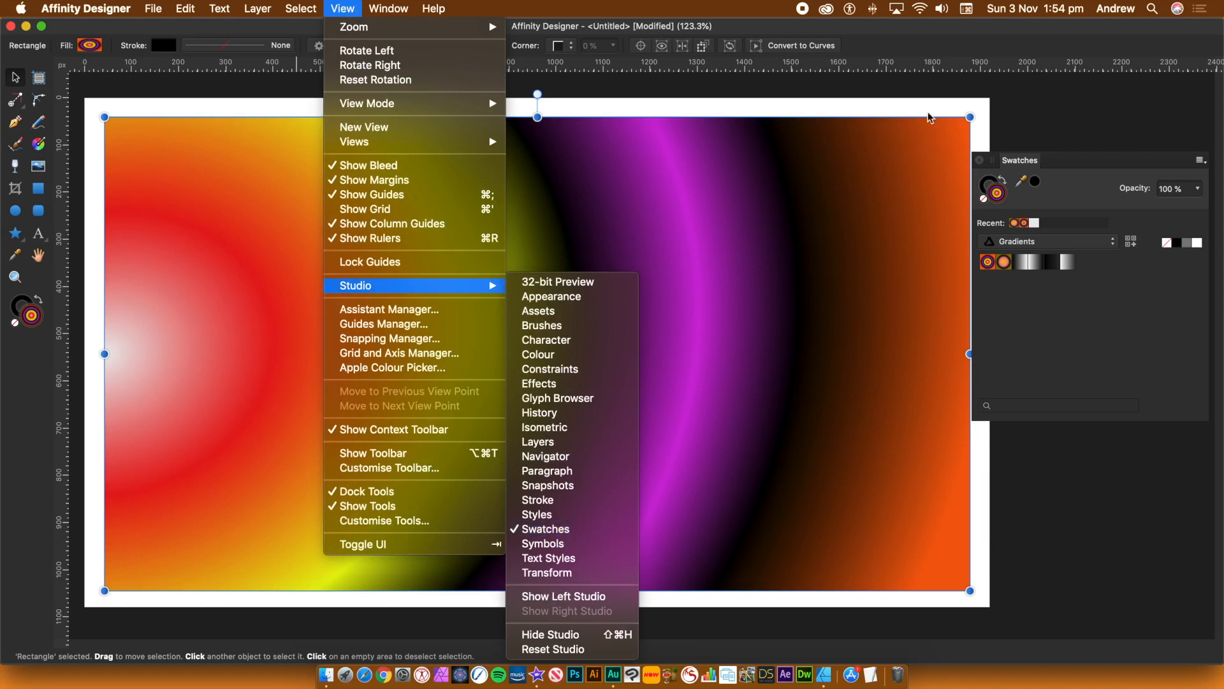
pyautogui.click(742, 243)
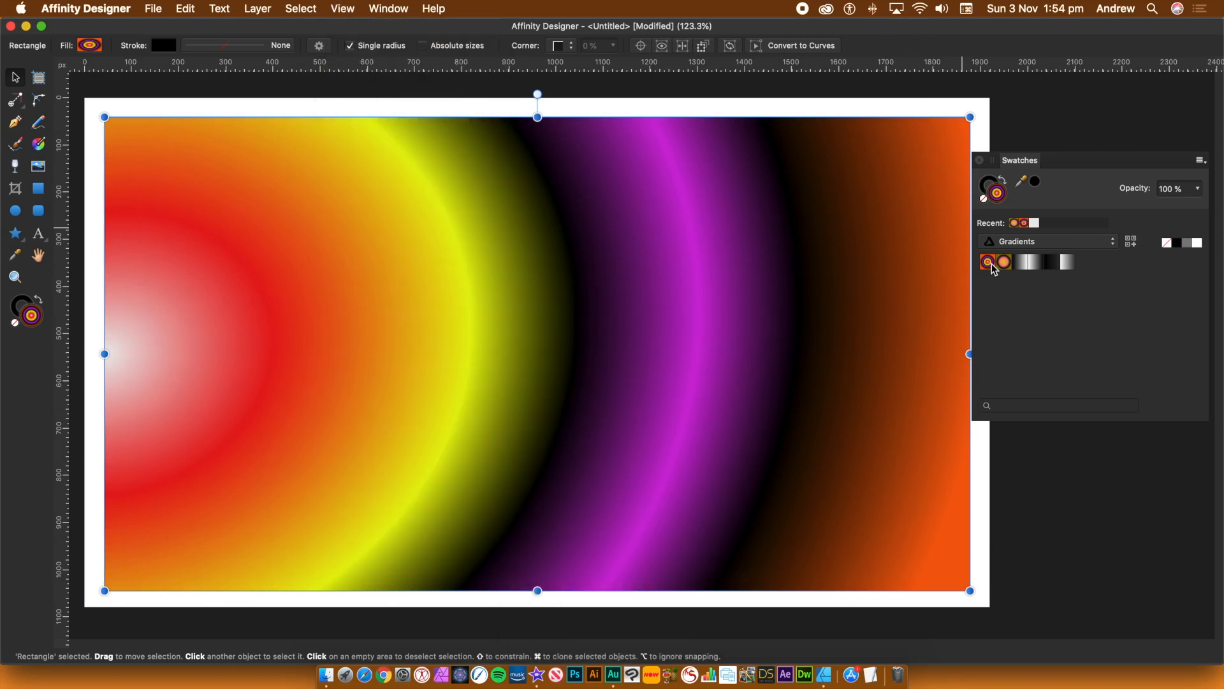
# Try each saved Gradients swatch on the rectangle, ending with the white gradient
pyautogui.click(1049, 241)
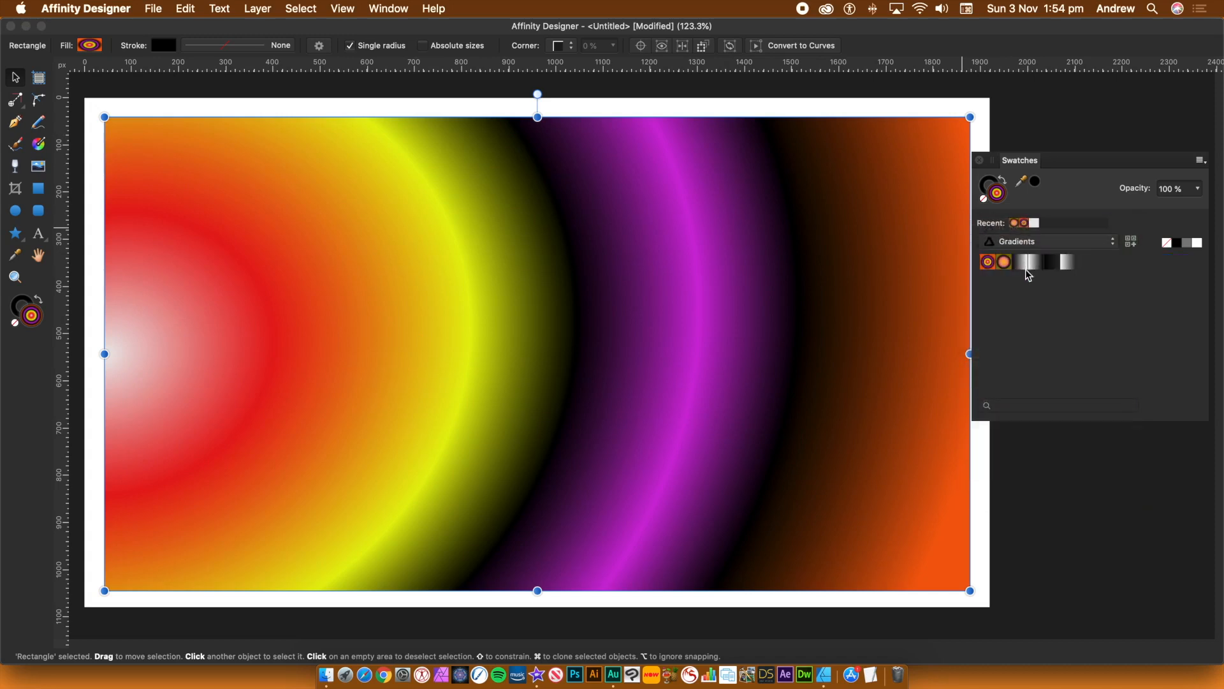
pyautogui.click(987, 260)
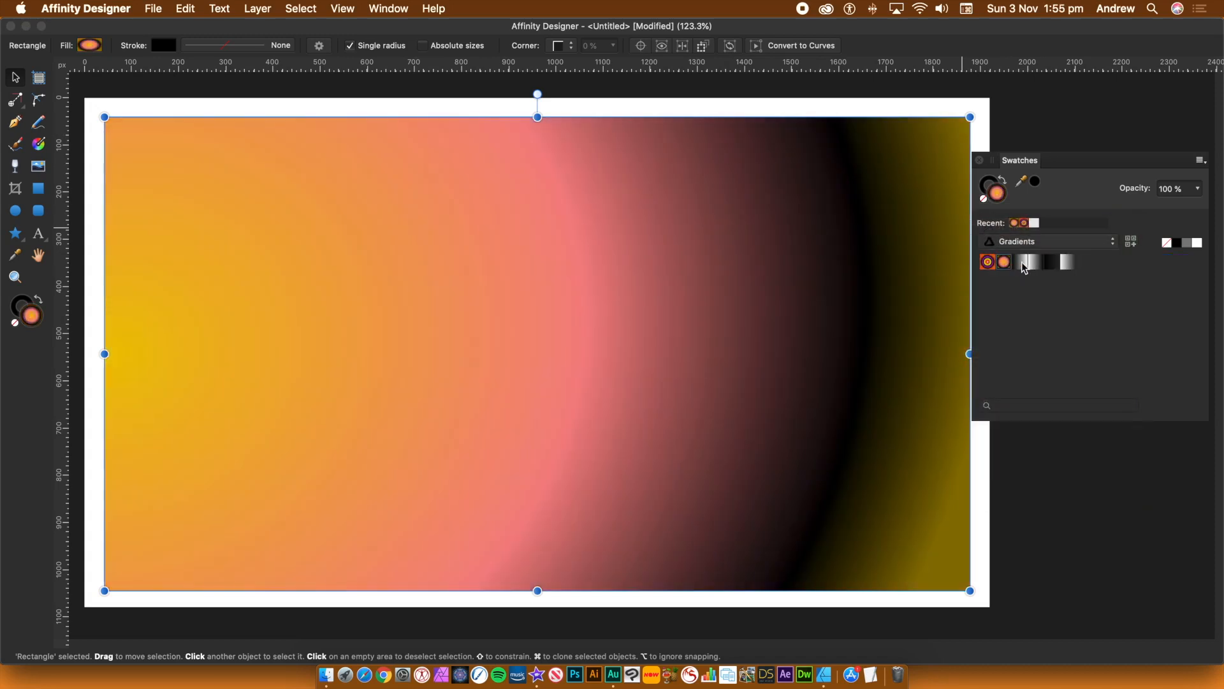
pyautogui.click(1050, 261)
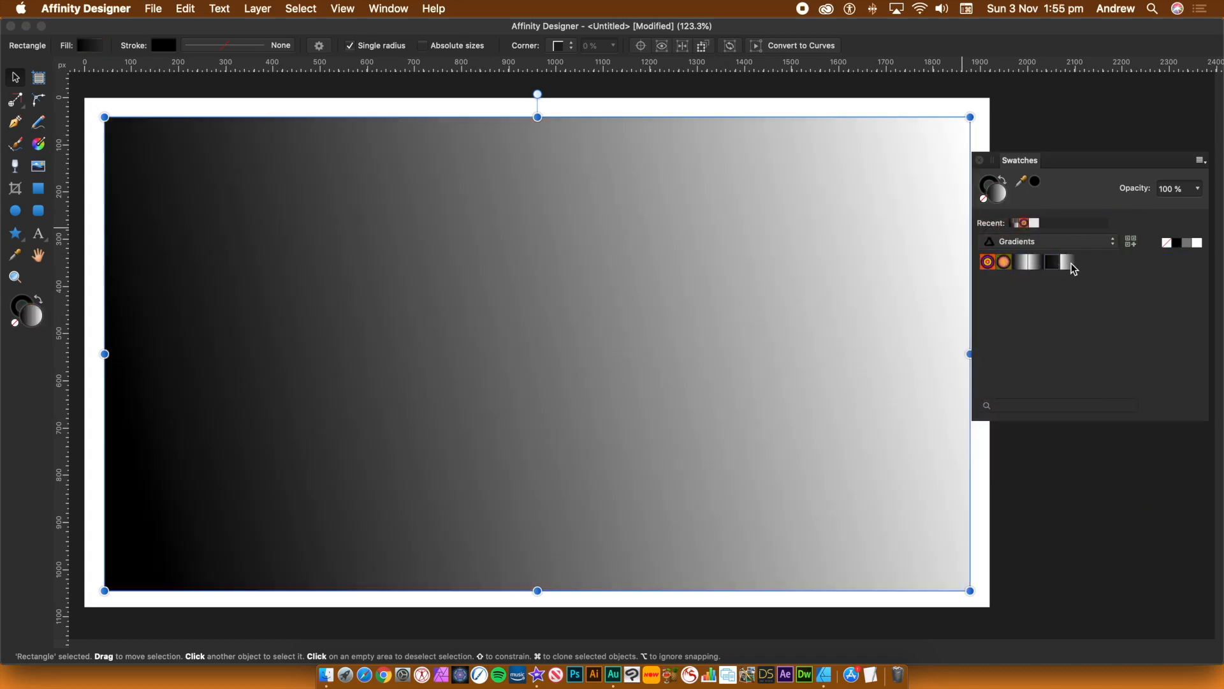
pyautogui.click(1065, 262)
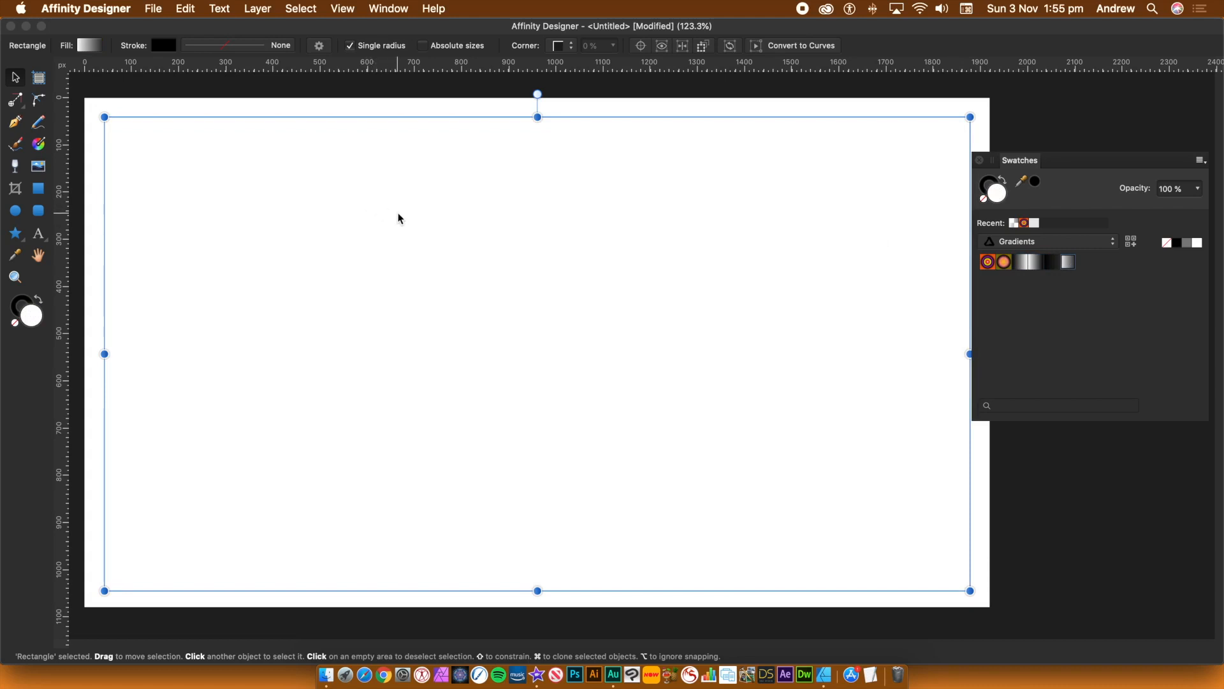
pyautogui.moveTo(913, 292)
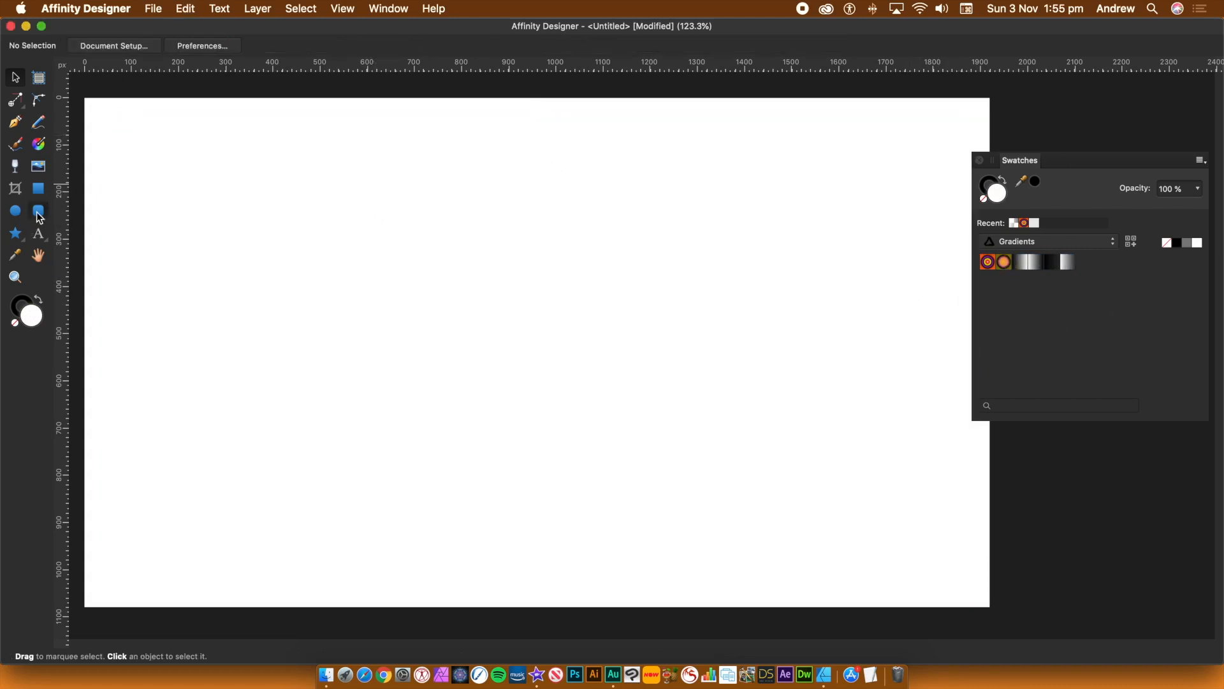
# Draw a rounded rectangle across the page and fill it with the Black to white gradient
pyautogui.moveTo(160, 153); pyautogui.dragTo(773, 504)
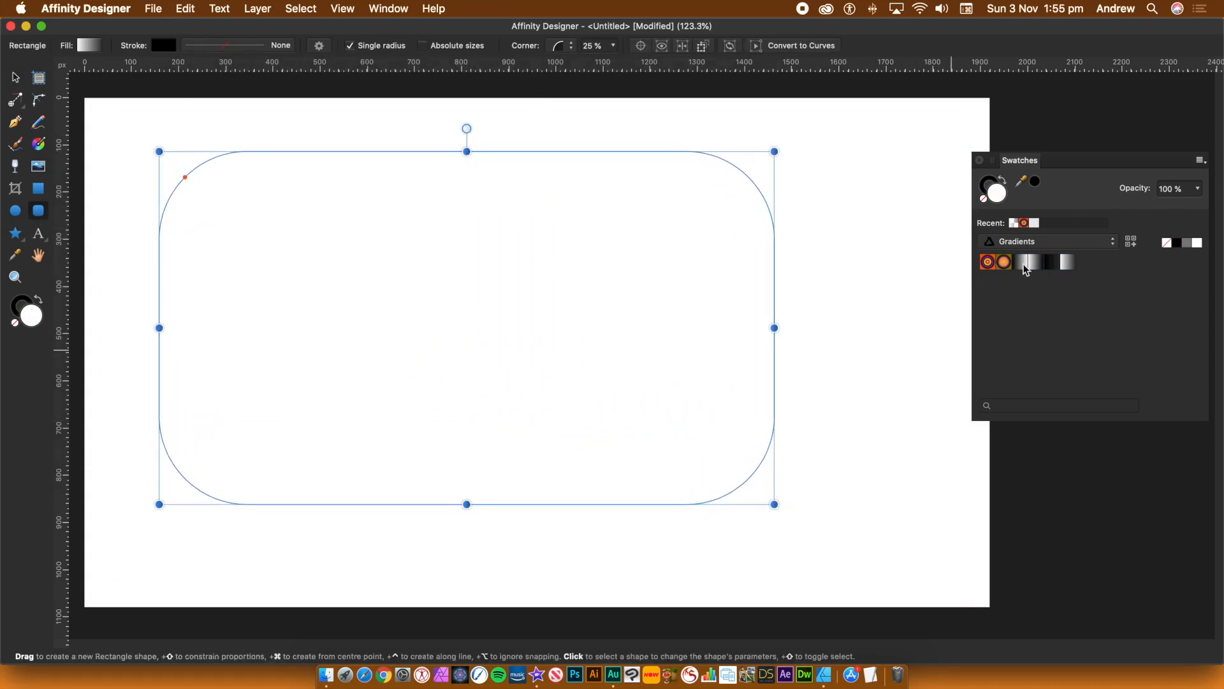
pyautogui.click(1028, 261)
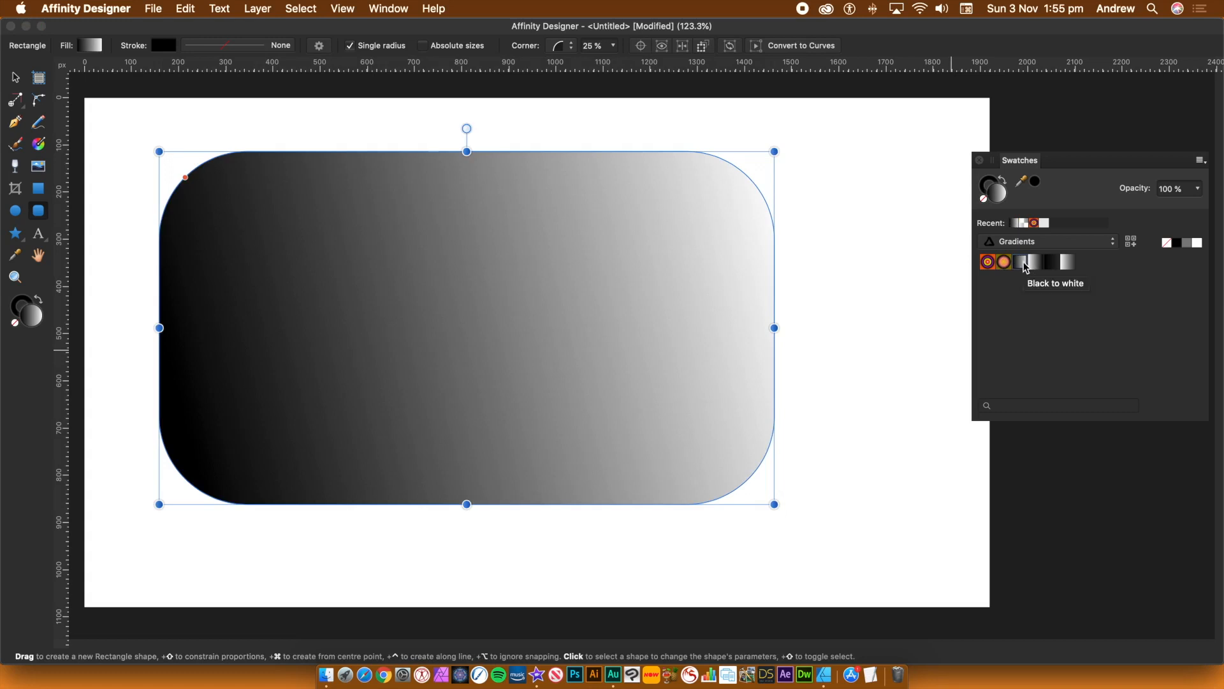
pyautogui.moveTo(127, 216)
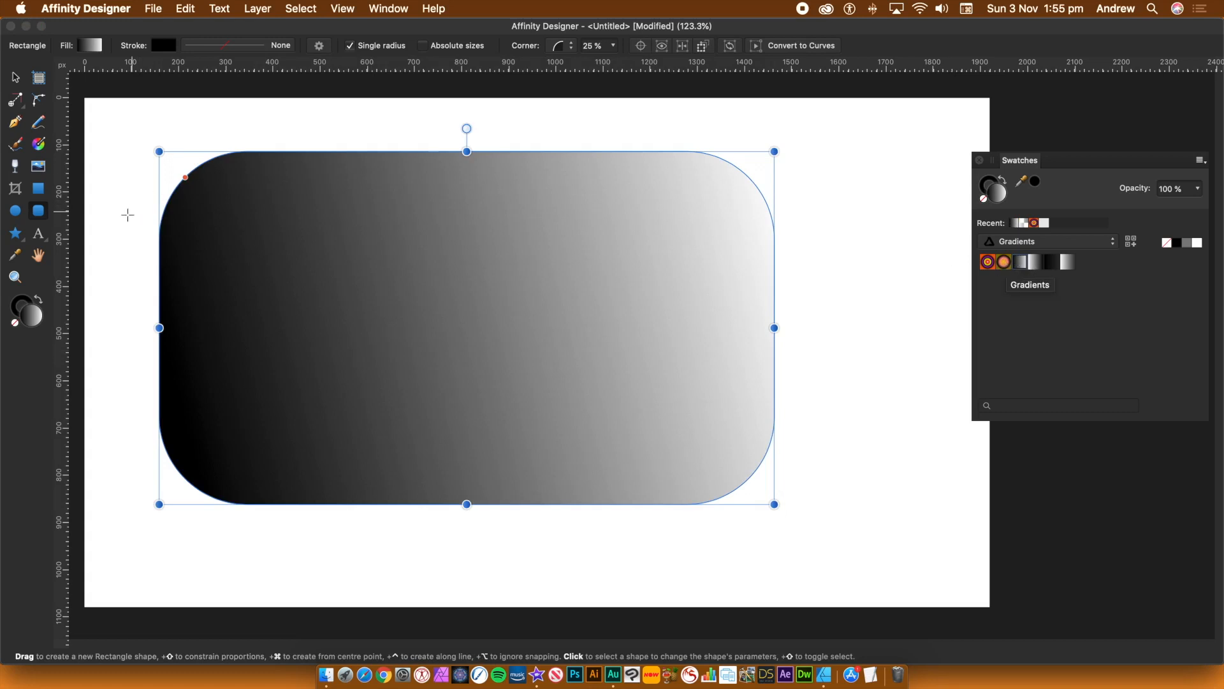
pyautogui.moveTo(37, 145)
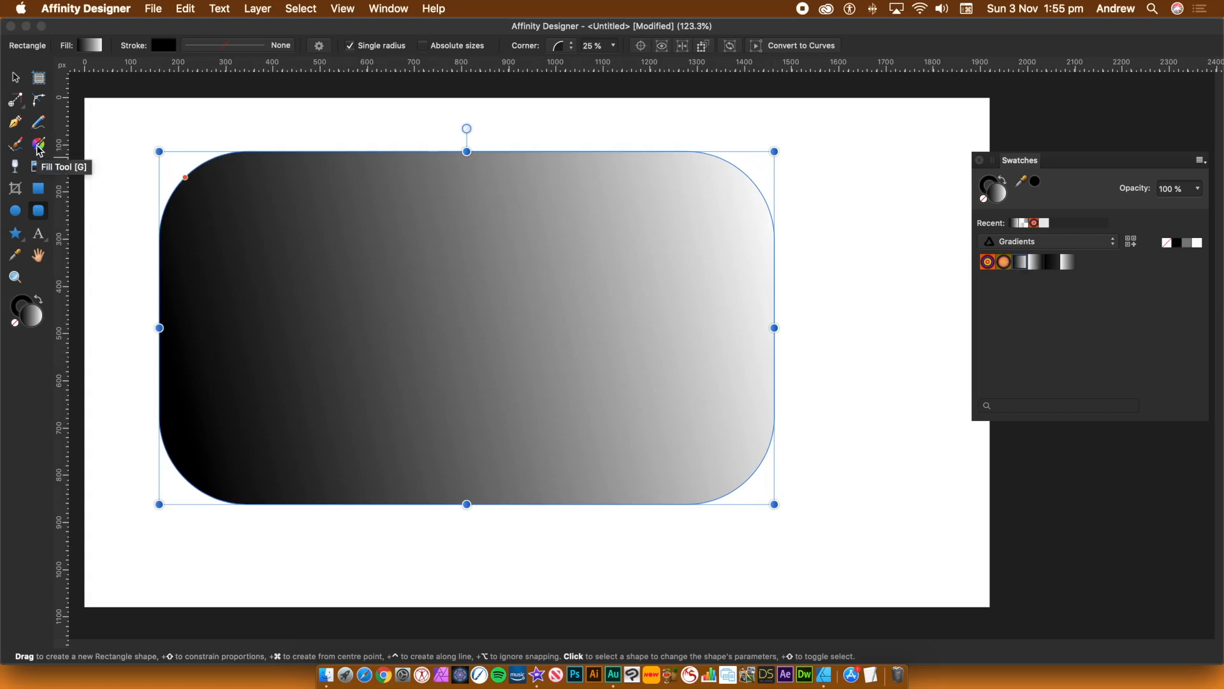
# Make the gradient horizontal and add stops coloured orange, green, brown and yellow from Recent swatches
pyautogui.click(37, 144)
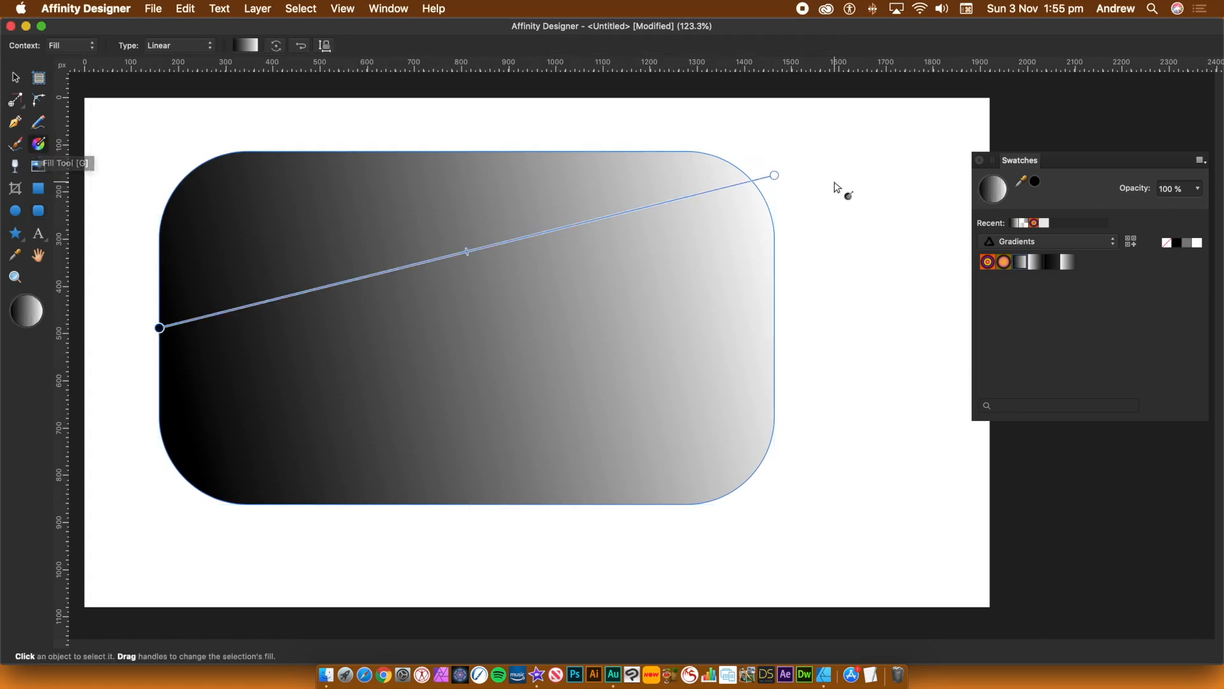
pyautogui.moveTo(774, 174); pyautogui.dragTo(721, 316)
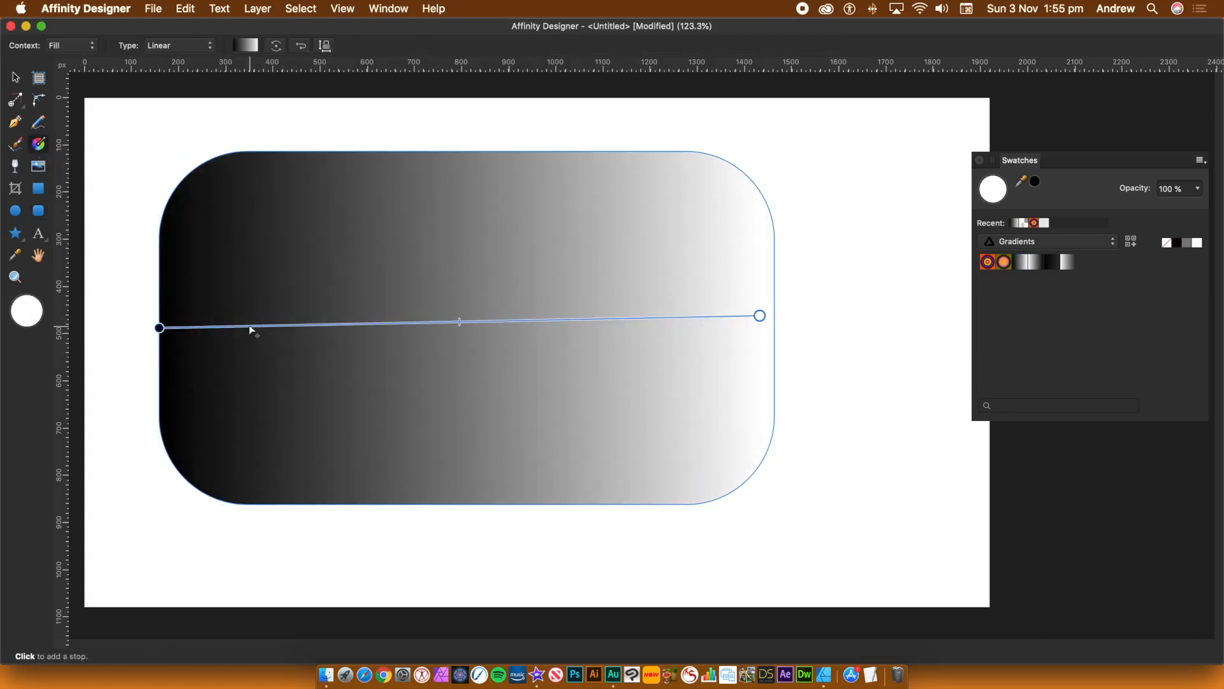
pyautogui.click(250, 327)
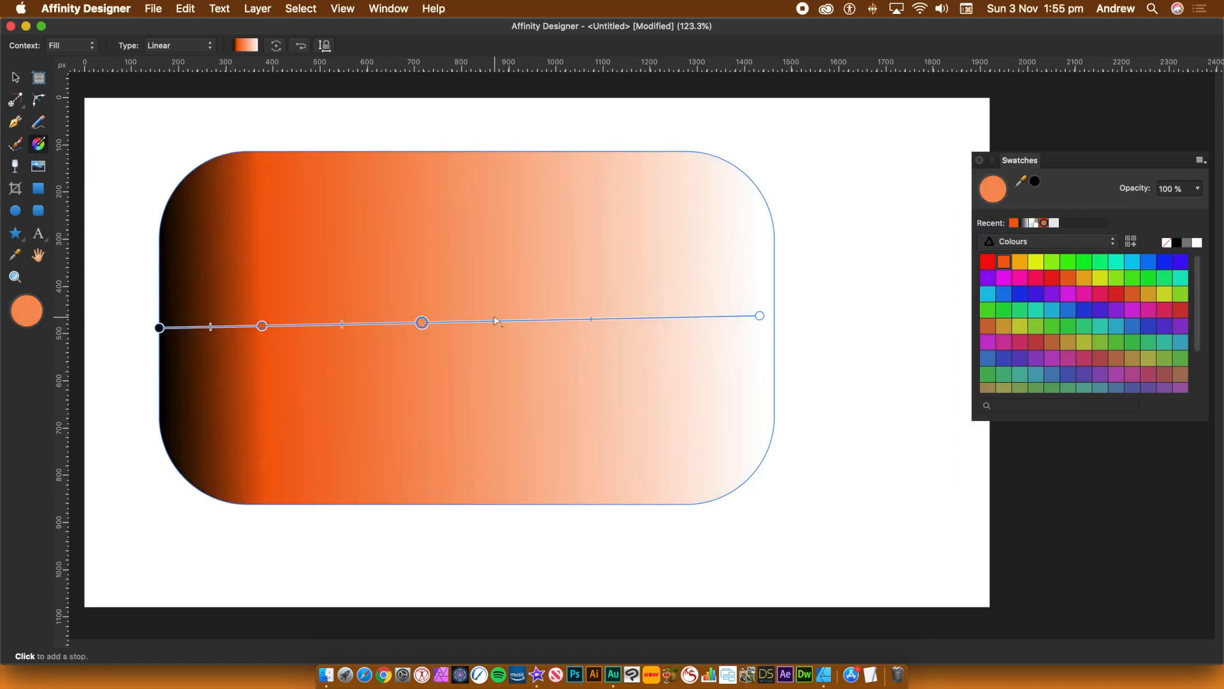
pyautogui.click(1005, 310)
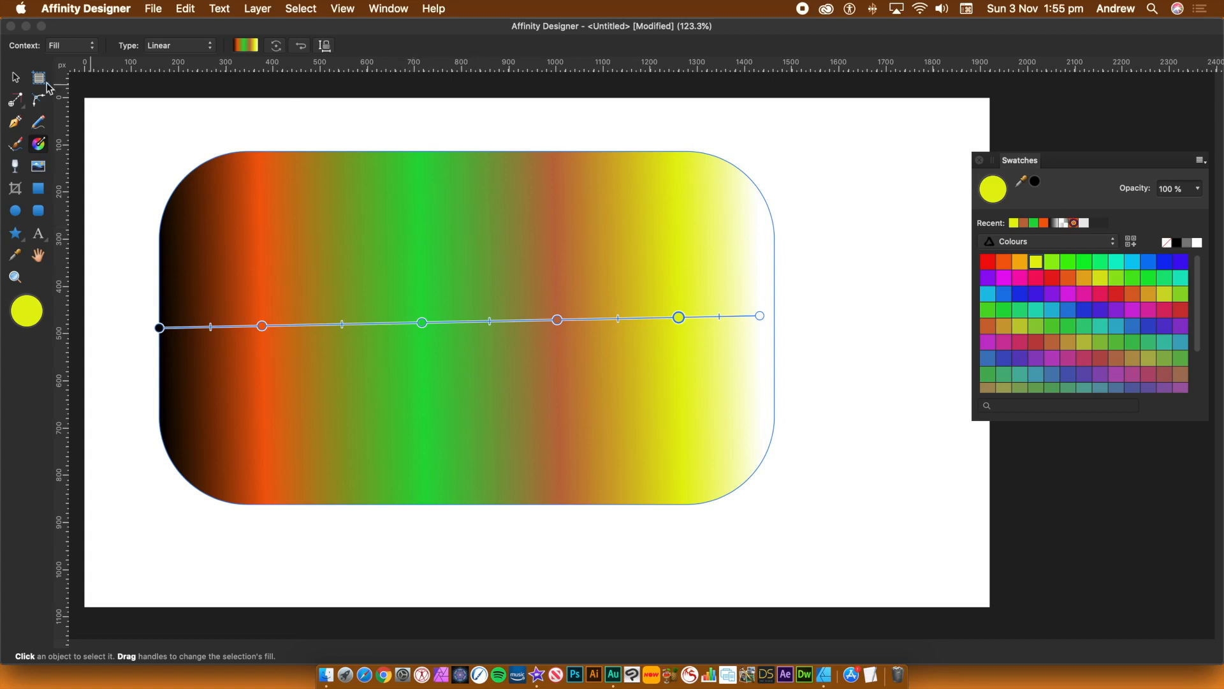
pyautogui.click(1046, 241)
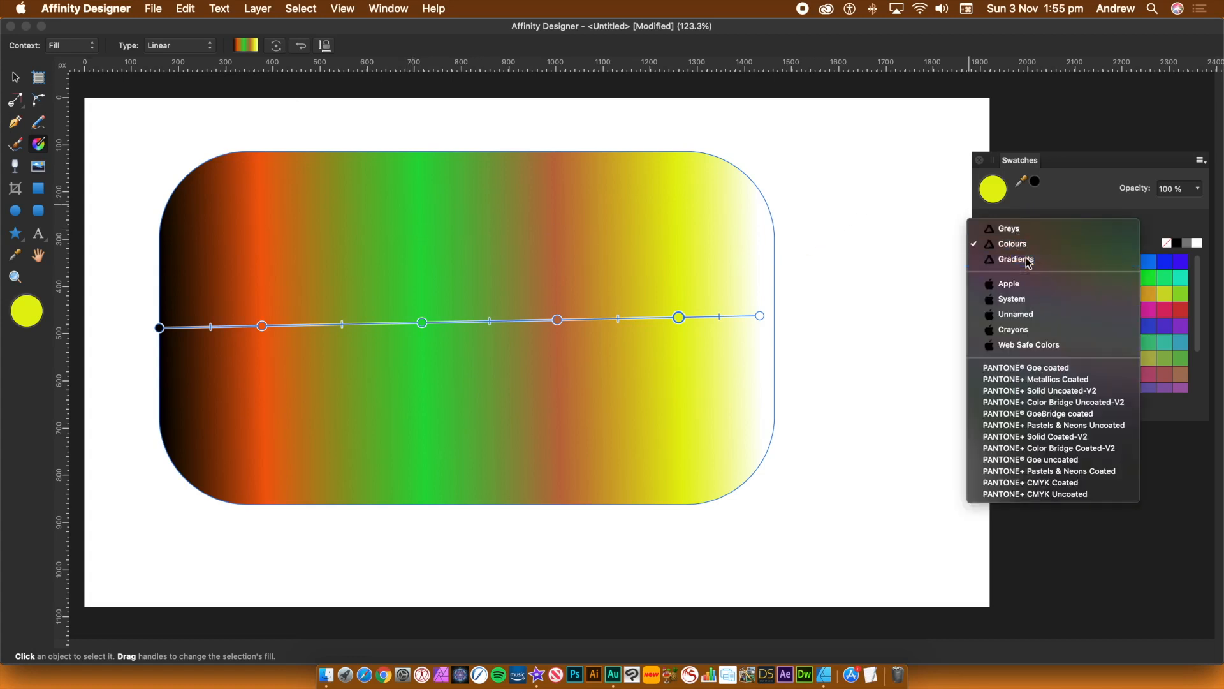
pyautogui.click(1017, 259)
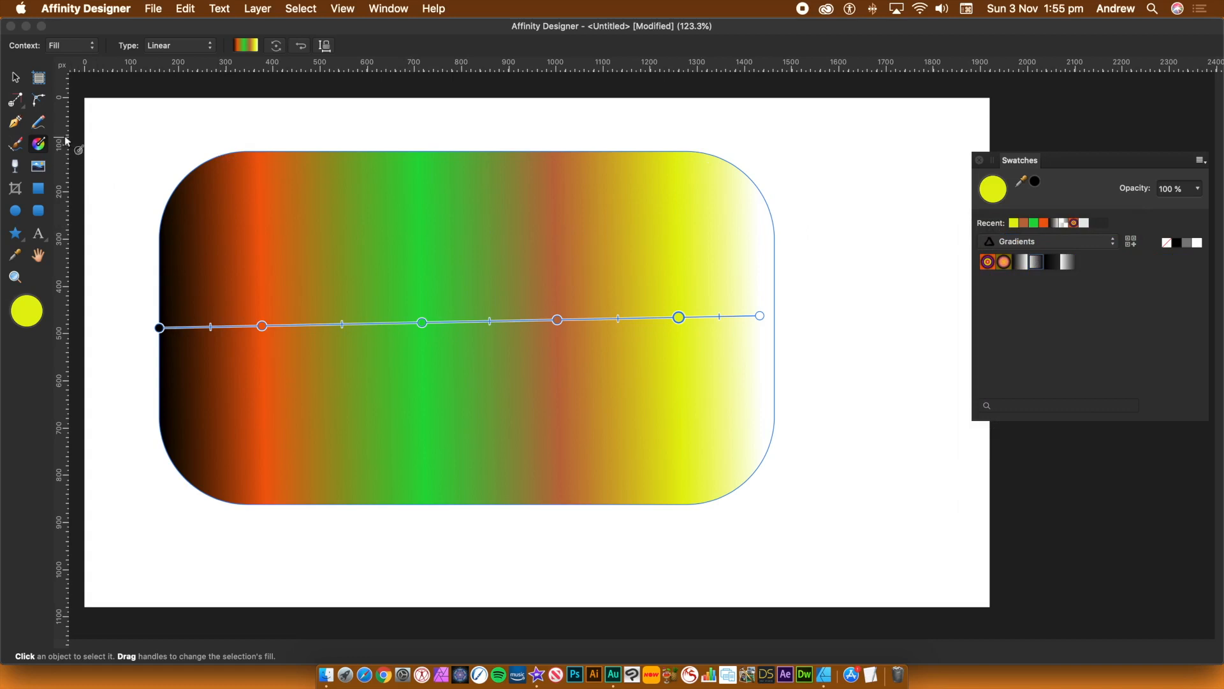
pyautogui.moveTo(13, 78)
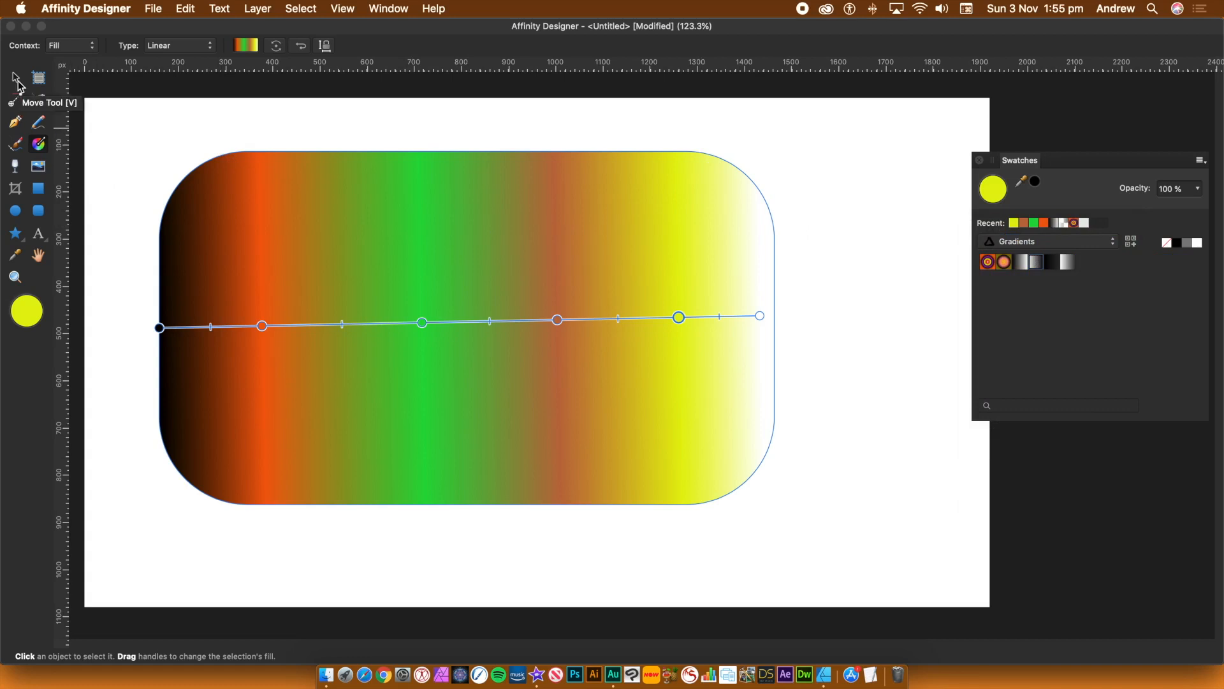
# Select the rectangle and add its multicolour gradient to the Gradients palette
pyautogui.click(12, 77)
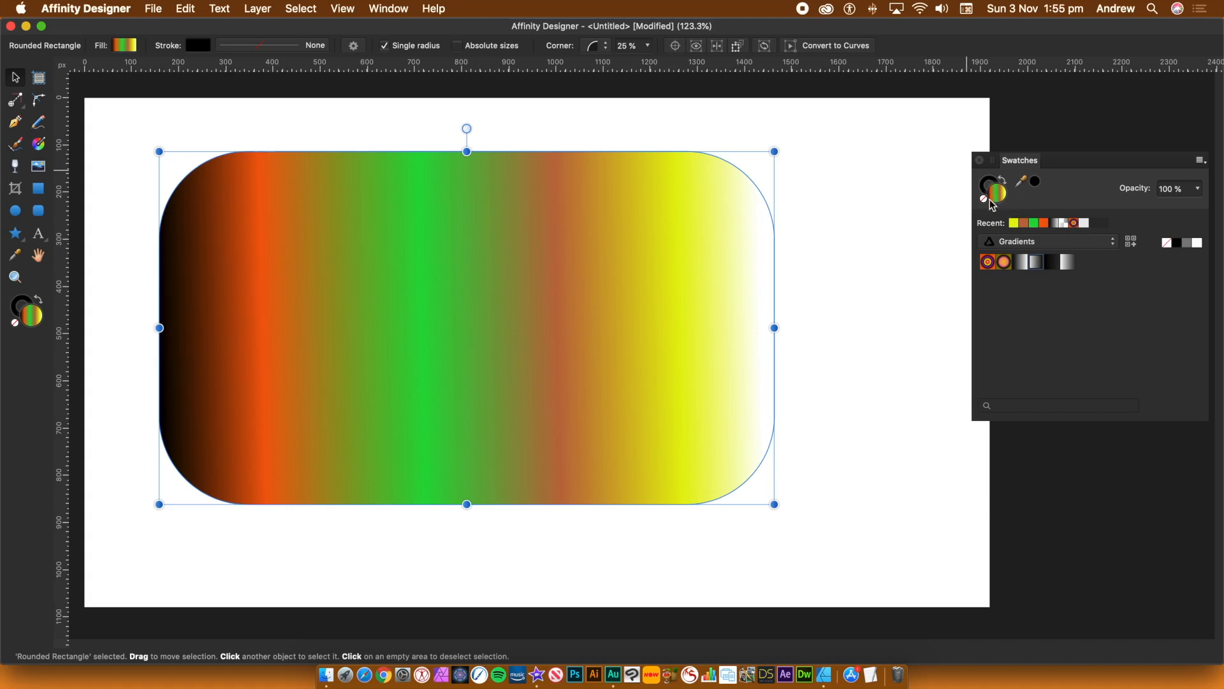
pyautogui.moveTo(1161, 265)
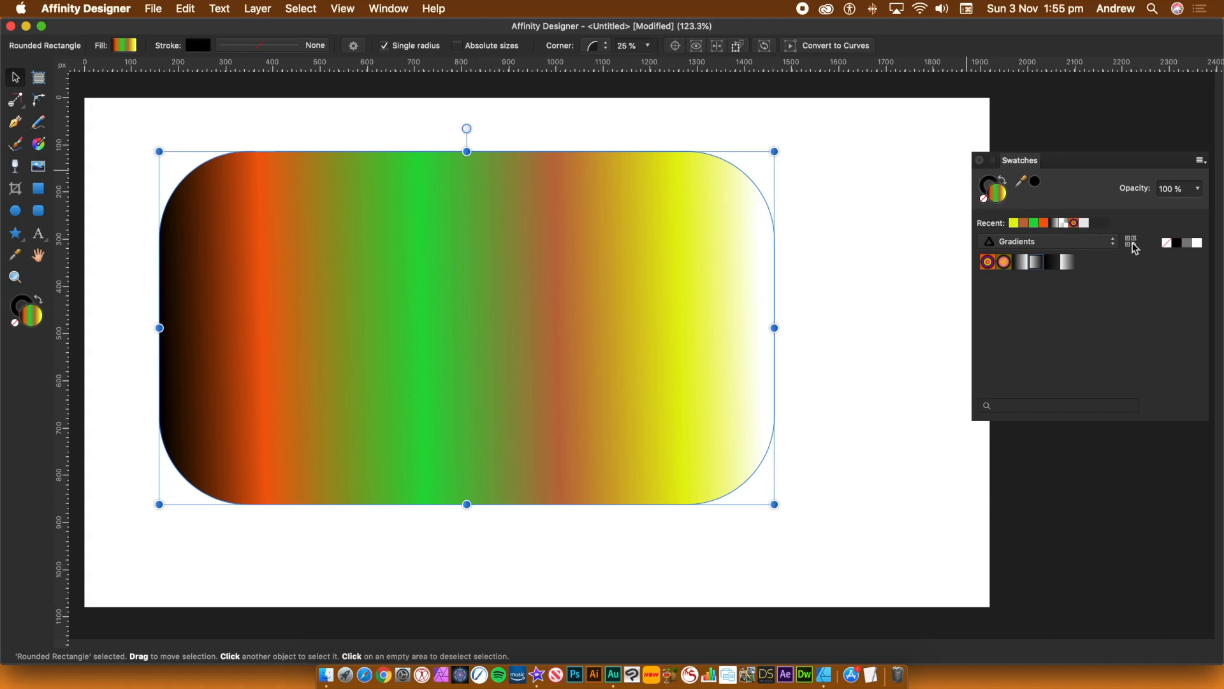
pyautogui.moveTo(1131, 243)
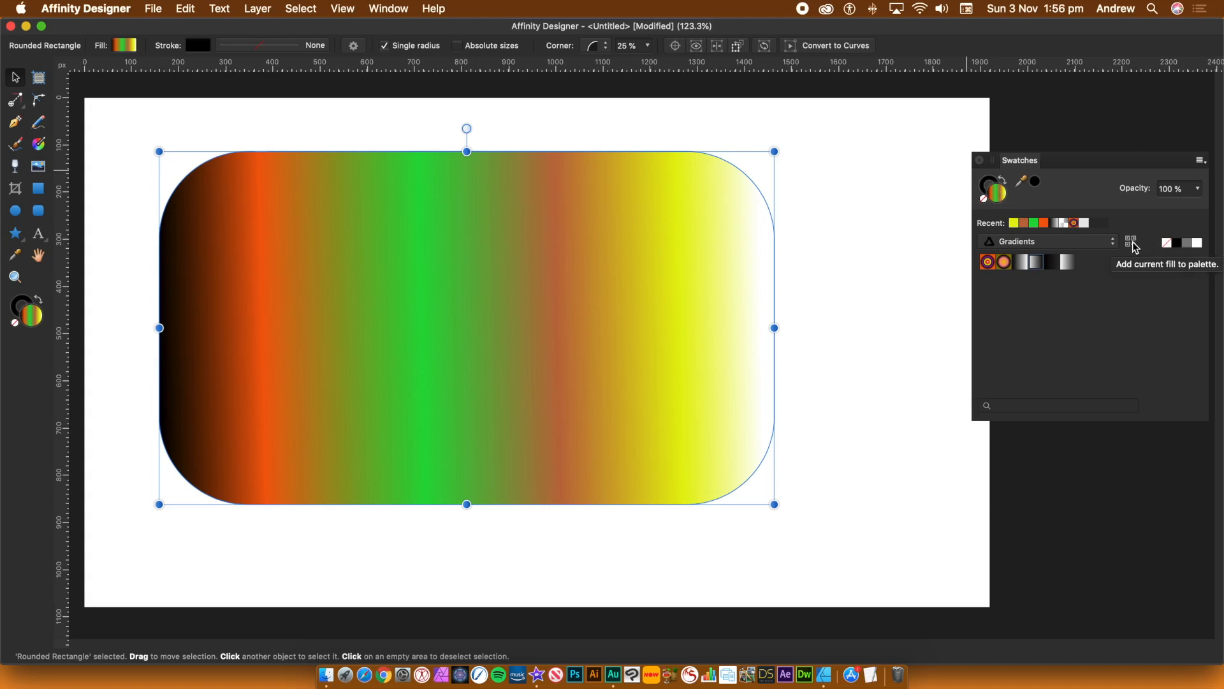
pyautogui.click(1130, 241)
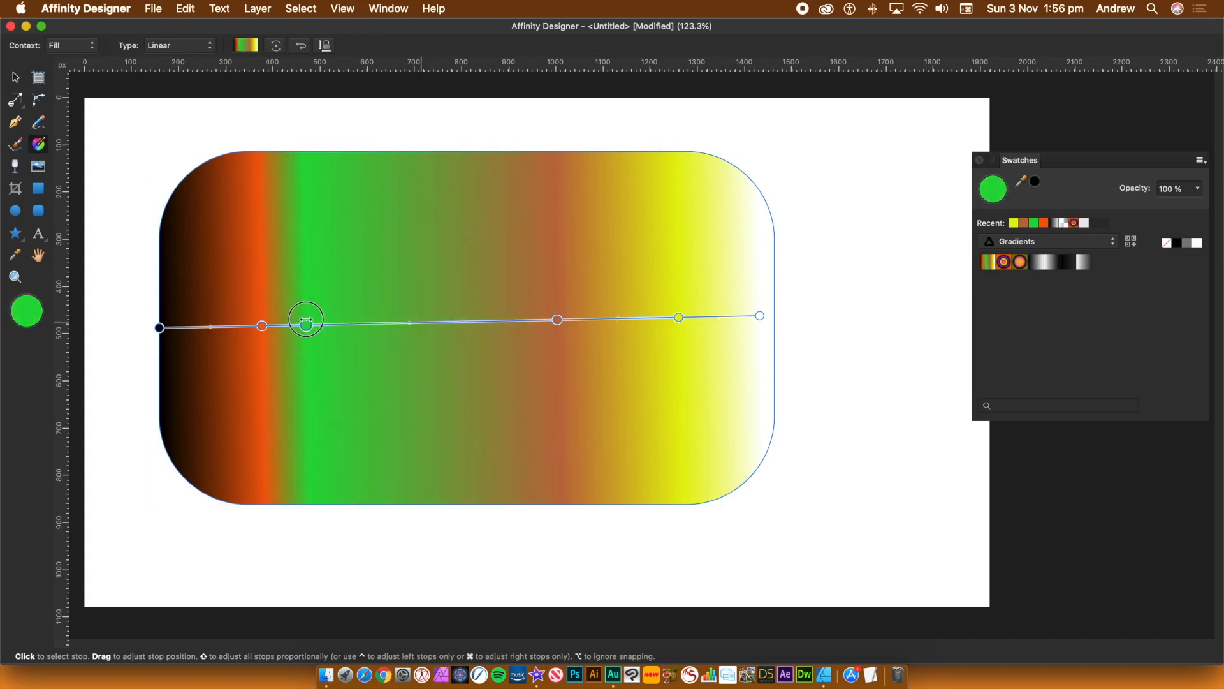
# Bunch the green and brown stops left beside orange and add a new orange stop for repeated bands
pyautogui.moveTo(306, 319); pyautogui.dragTo(340, 323)
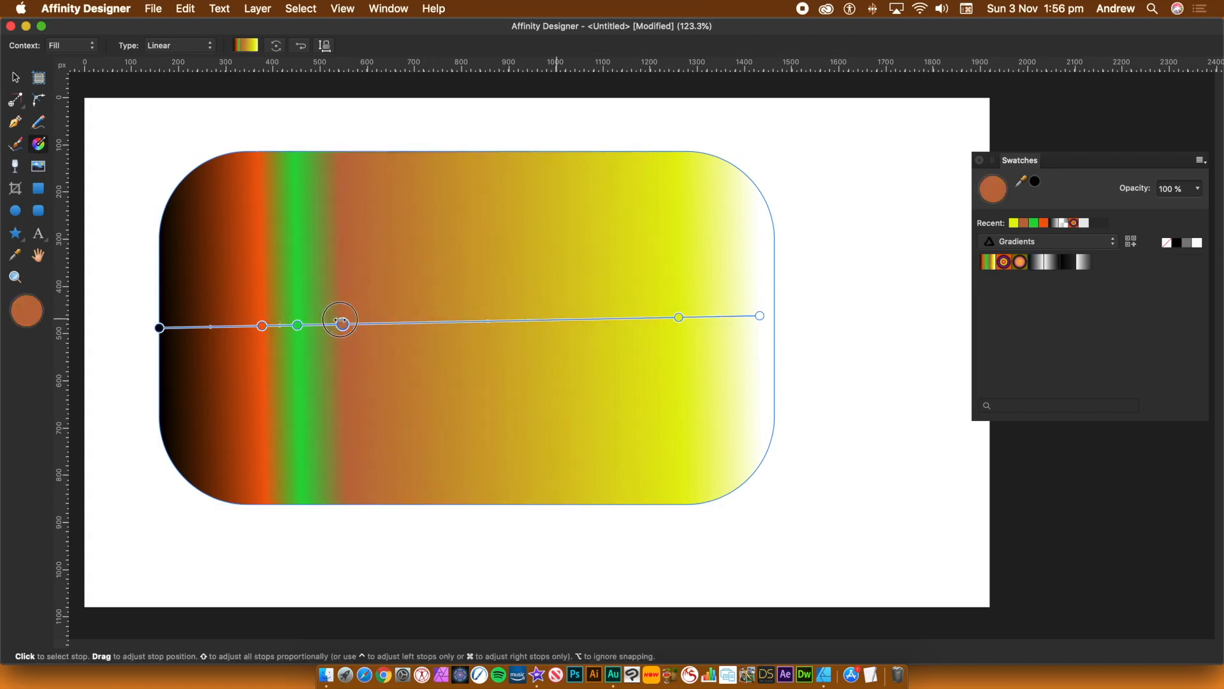
pyautogui.moveTo(341, 323); pyautogui.dragTo(412, 321)
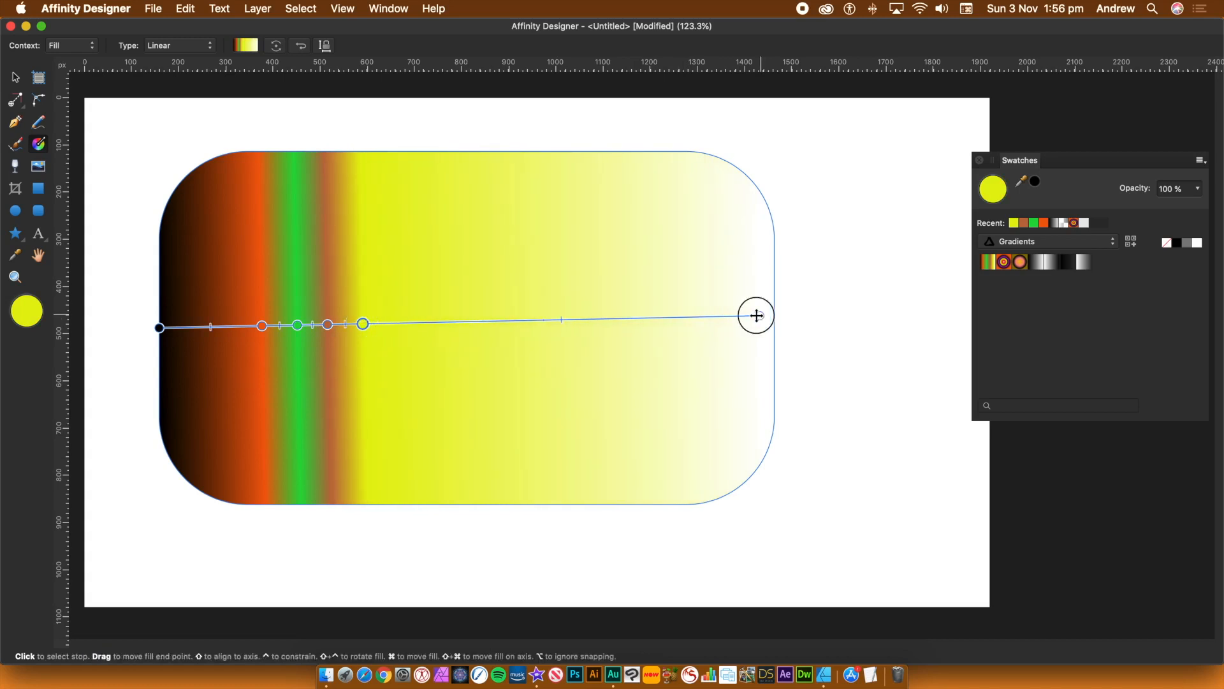
pyautogui.moveTo(753, 315); pyautogui.dragTo(717, 313)
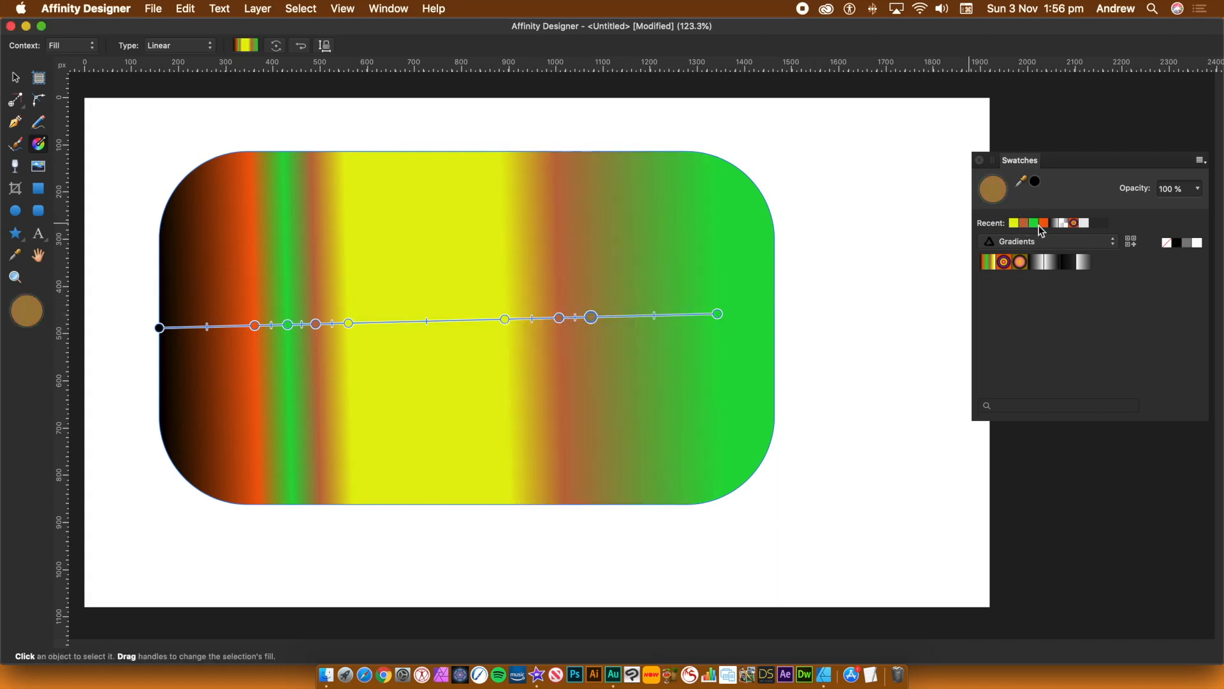
pyautogui.click(505, 319)
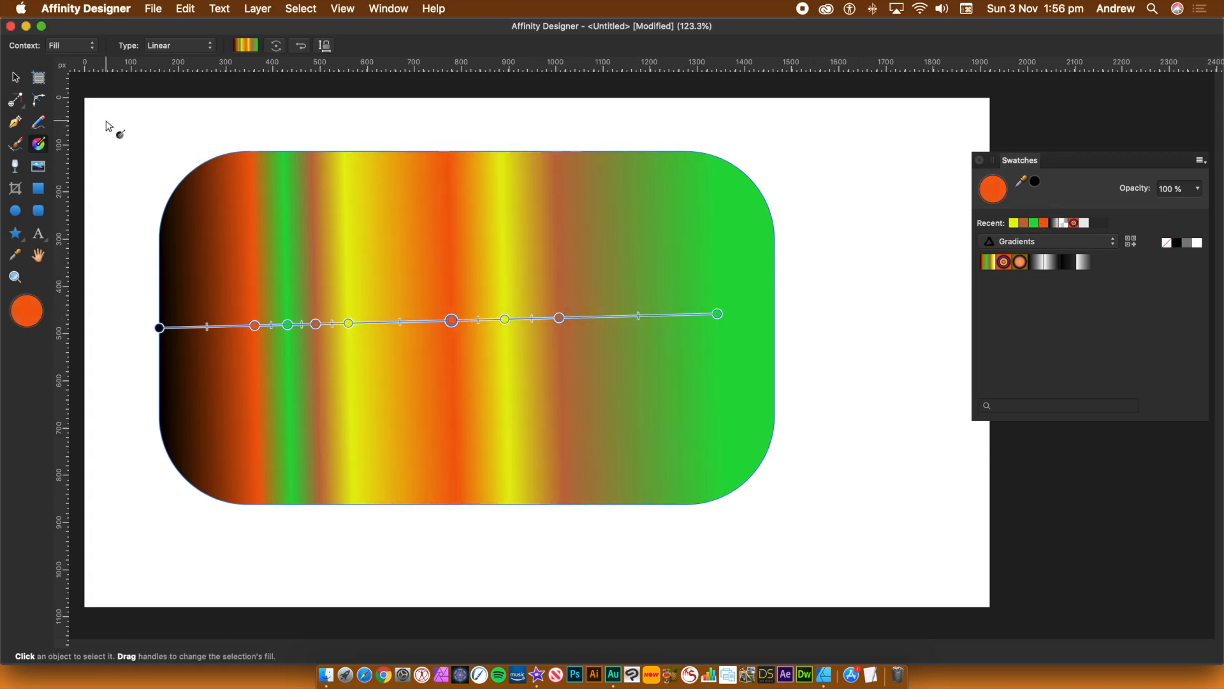
pyautogui.click(13, 78)
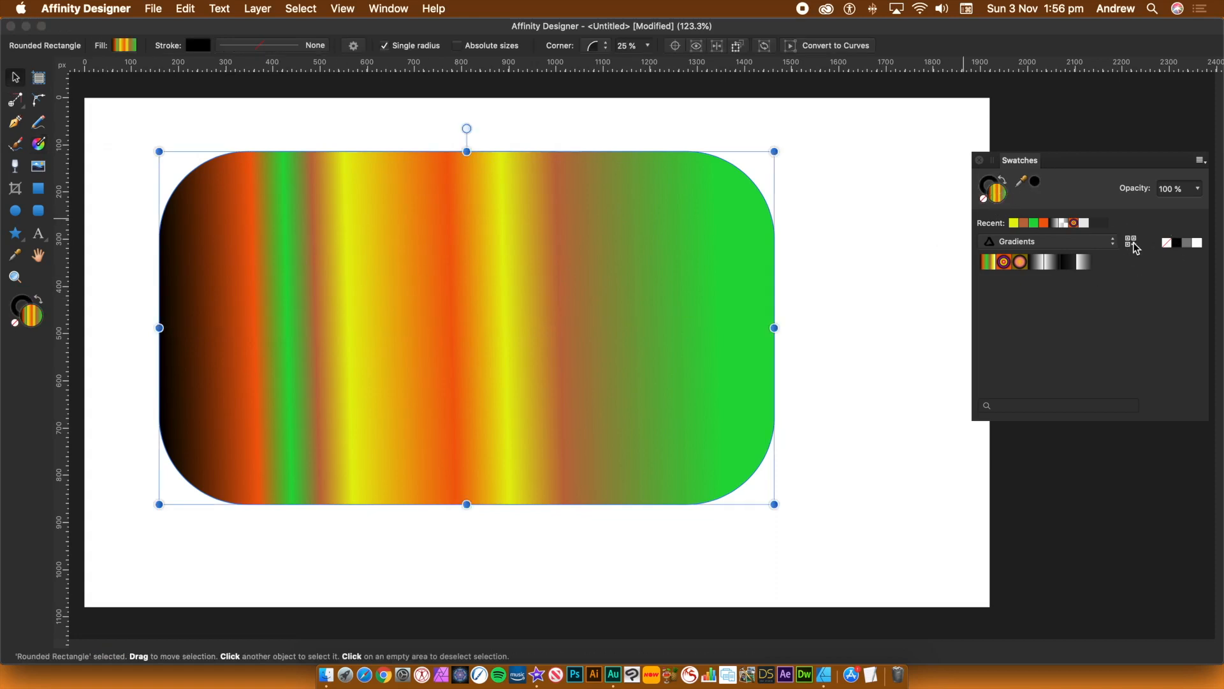
pyautogui.moveTo(1130, 241)
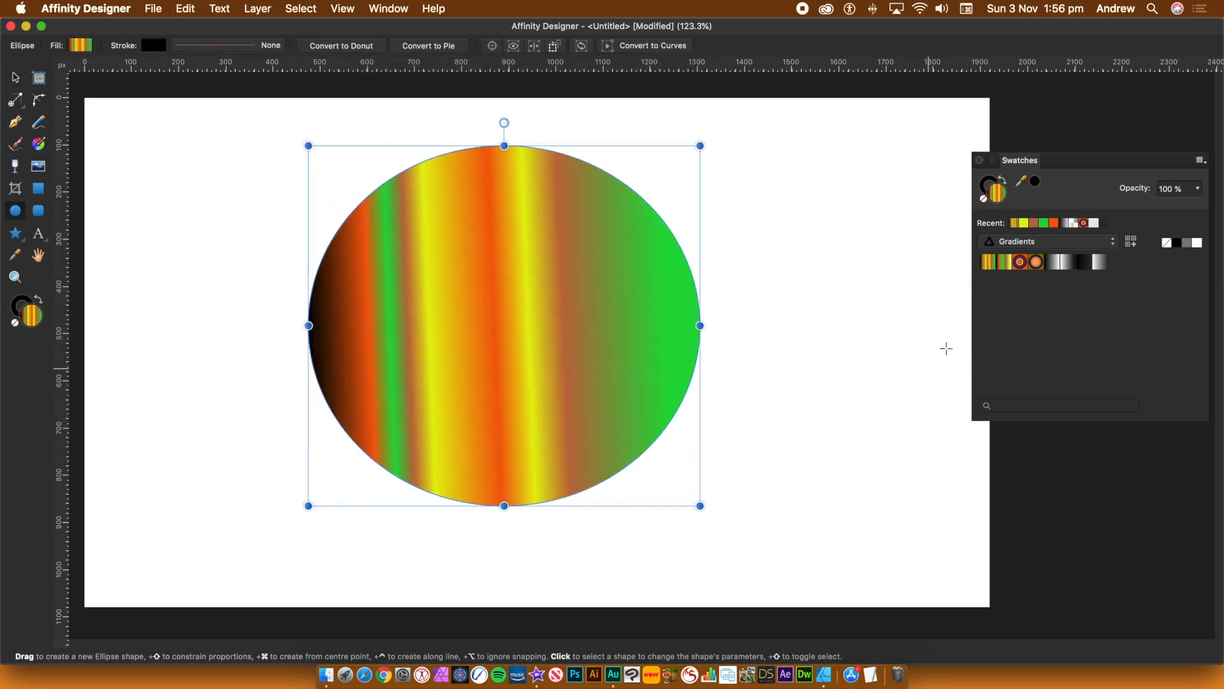
# Test the orange radial swatch on the ellipse, then restore the striped gradient swatch
pyautogui.click(1020, 262)
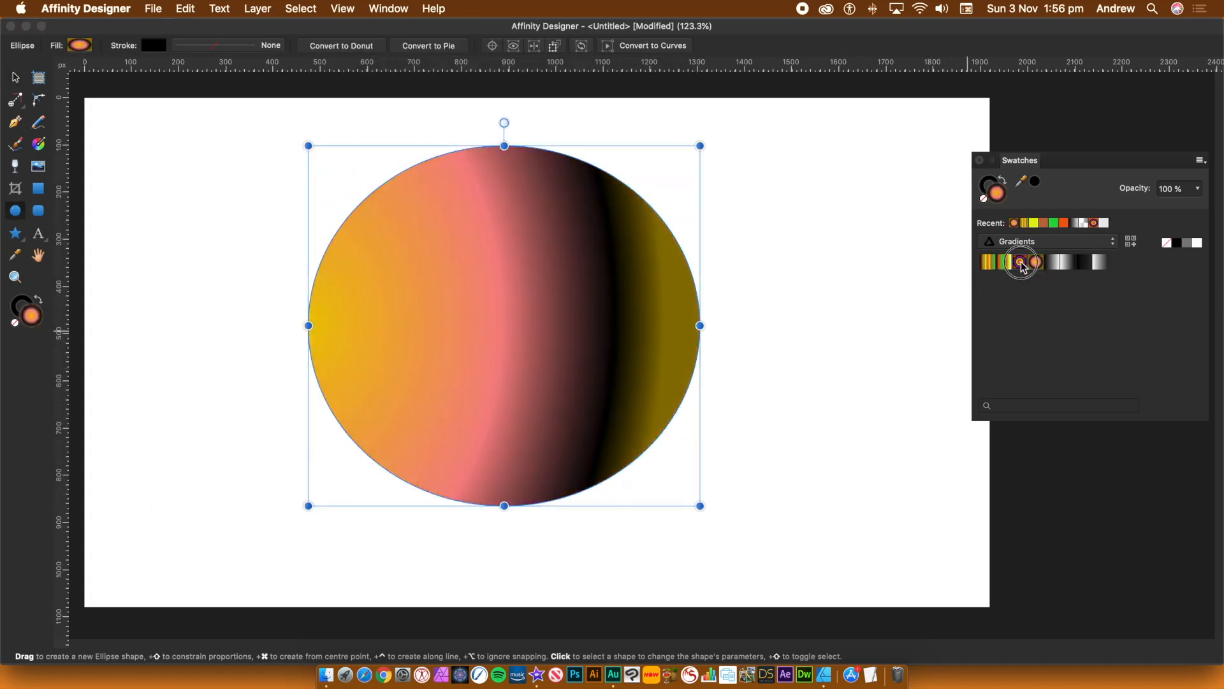
pyautogui.click(1019, 262)
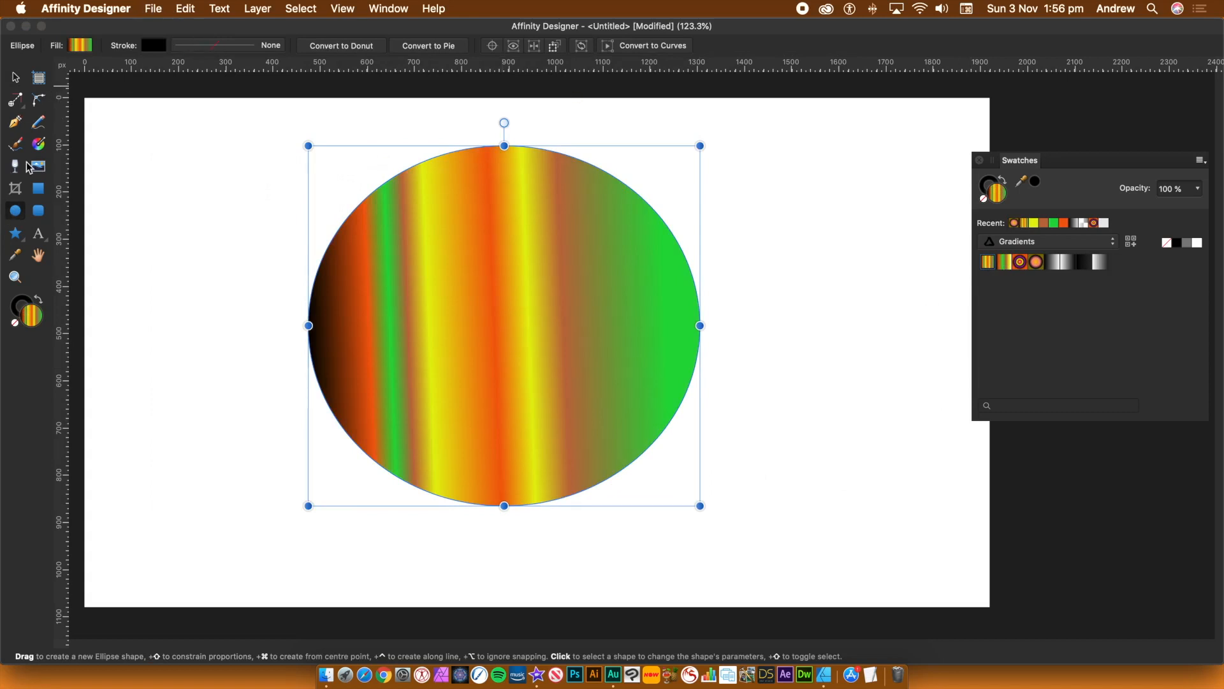
pyautogui.click(37, 144)
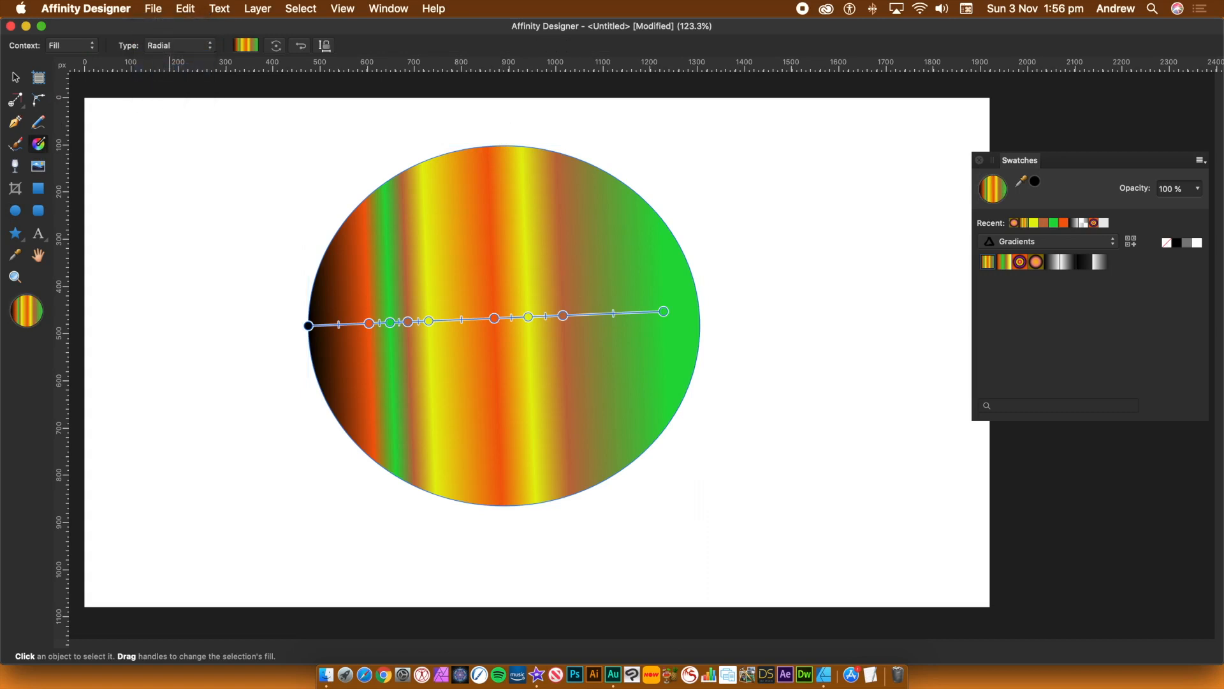
# Stretch the radial gradient's end handle down and right so the rings spread past the ellipse
pyautogui.moveTo(663, 311); pyautogui.dragTo(797, 424)
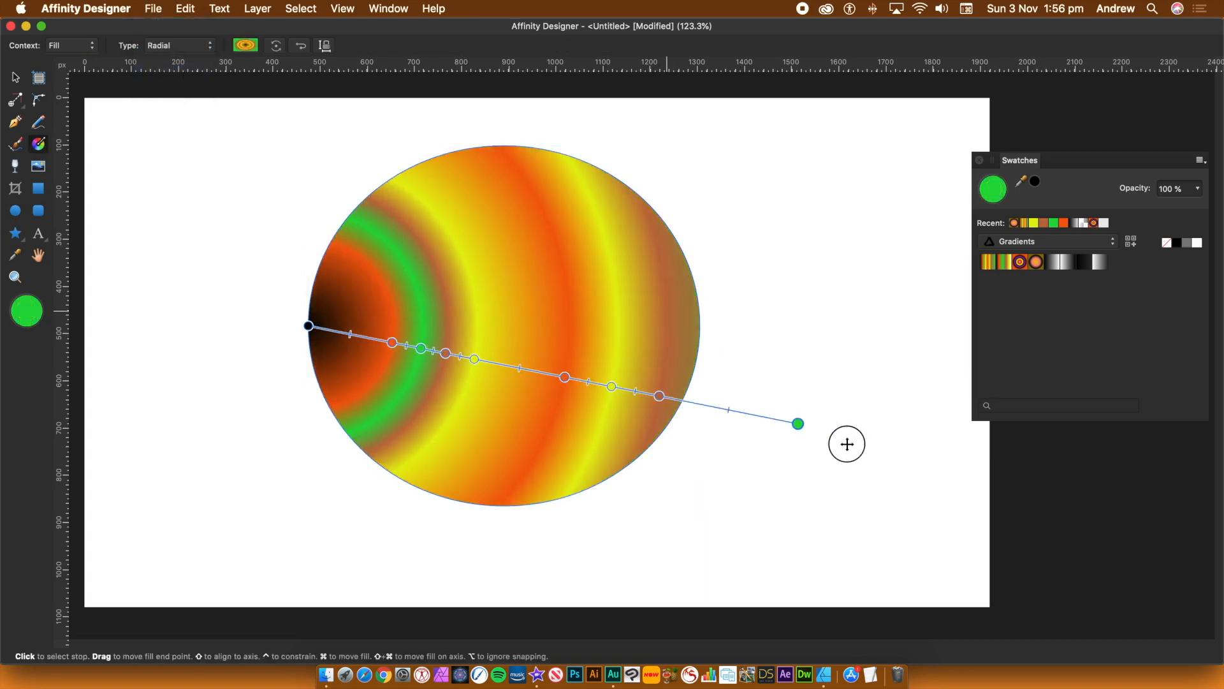
pyautogui.moveTo(796, 424); pyautogui.dragTo(909, 495)
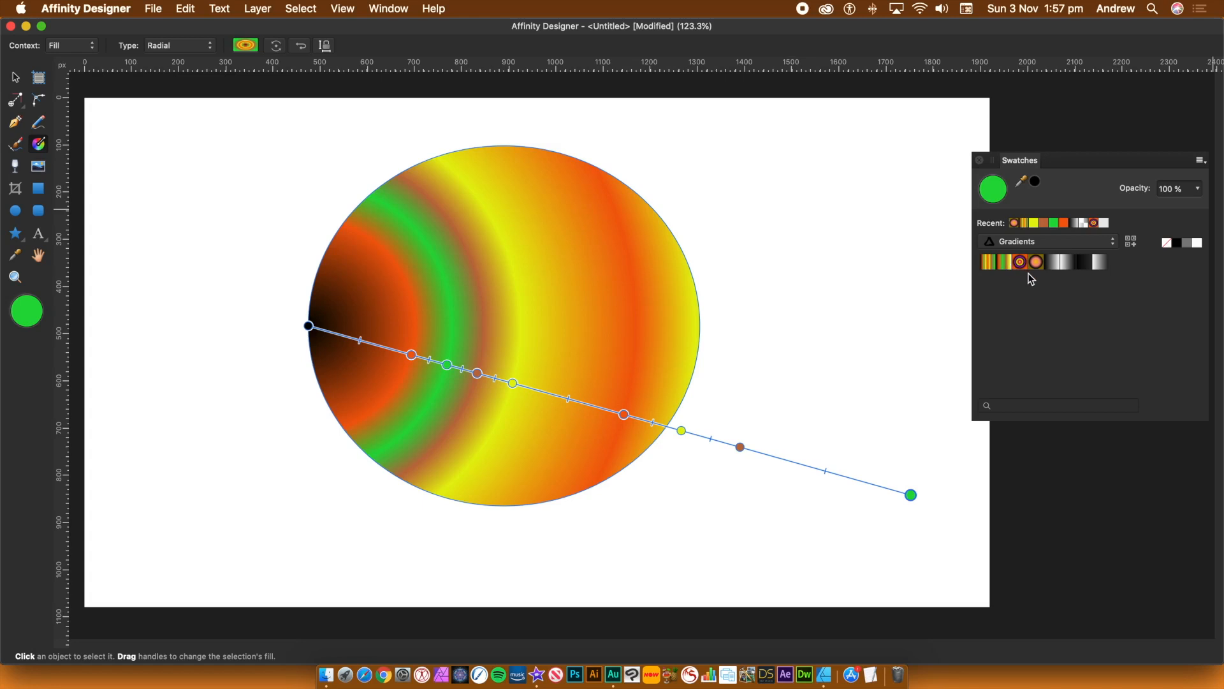
pyautogui.moveTo(806, 18)
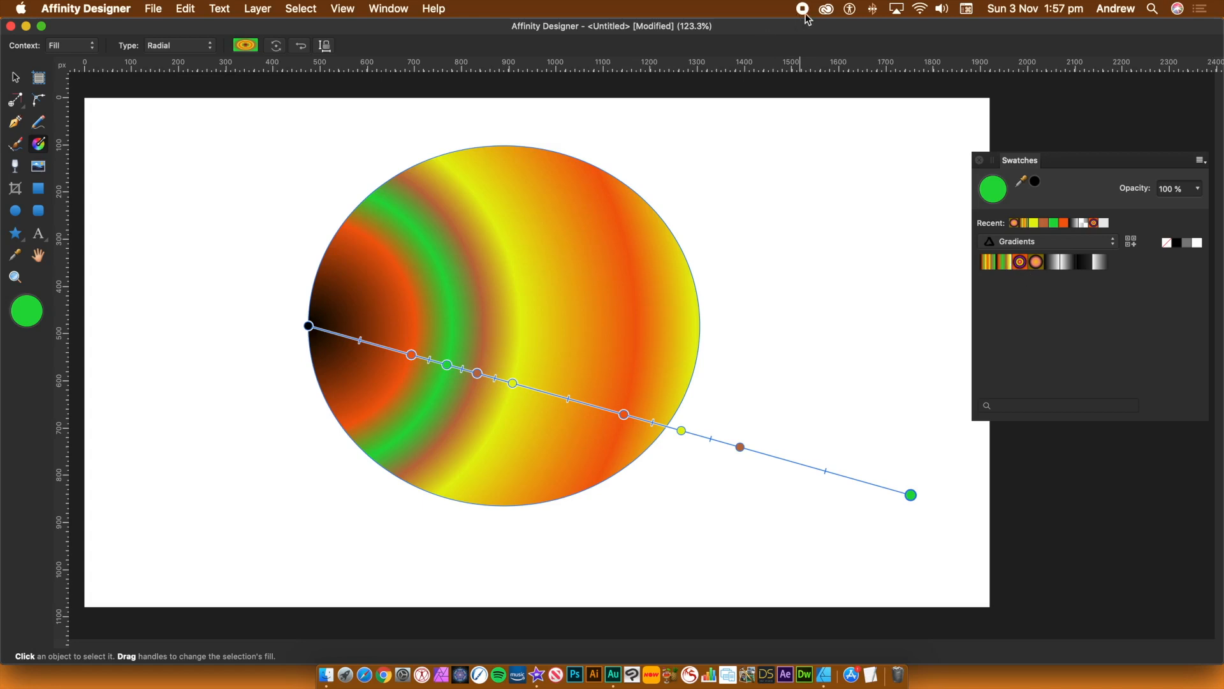